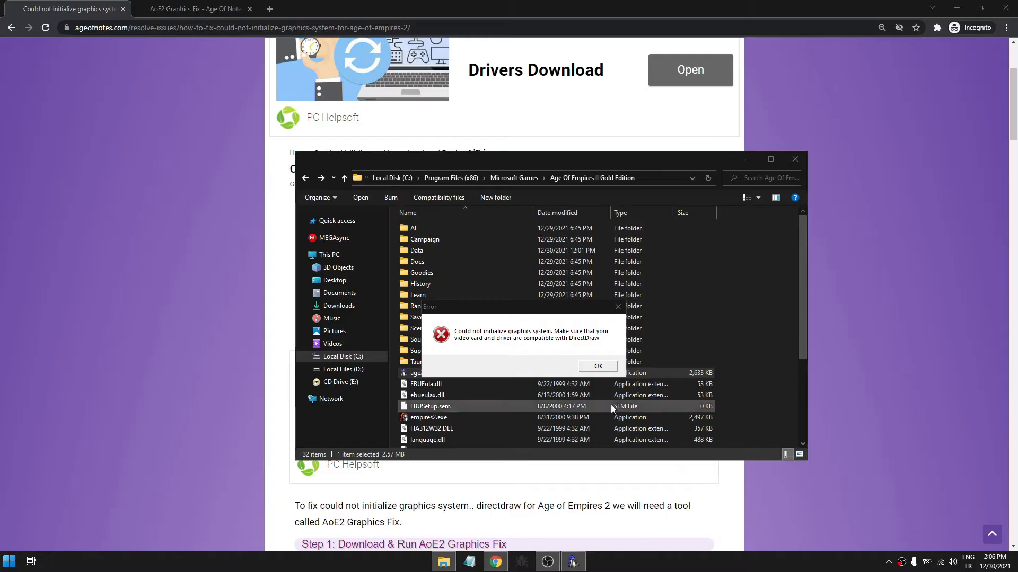
# Step: Dismiss the graphics error and try relaunching the Conquerors executable
pyautogui.click(597, 366)
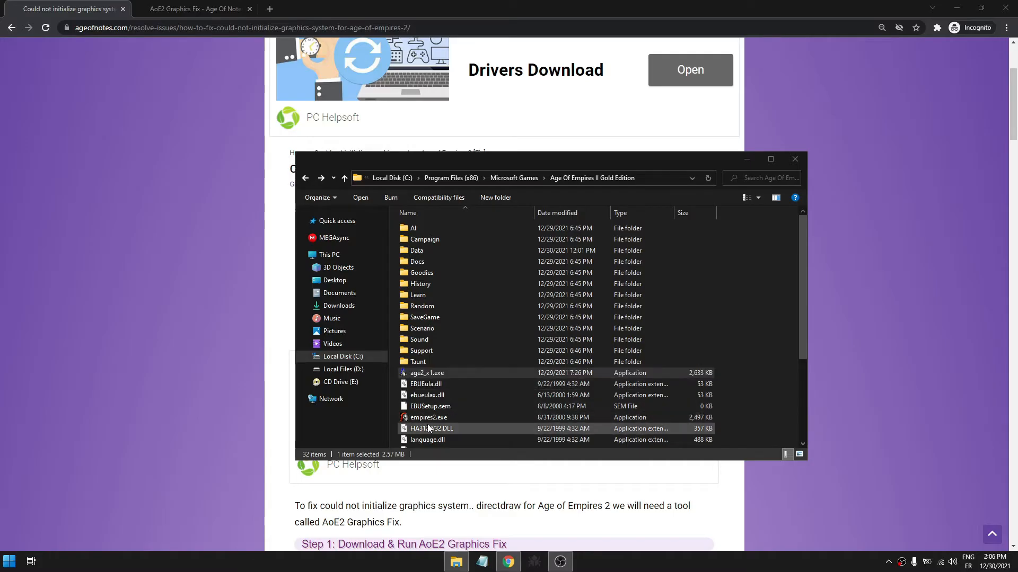
pyautogui.click(428, 417)
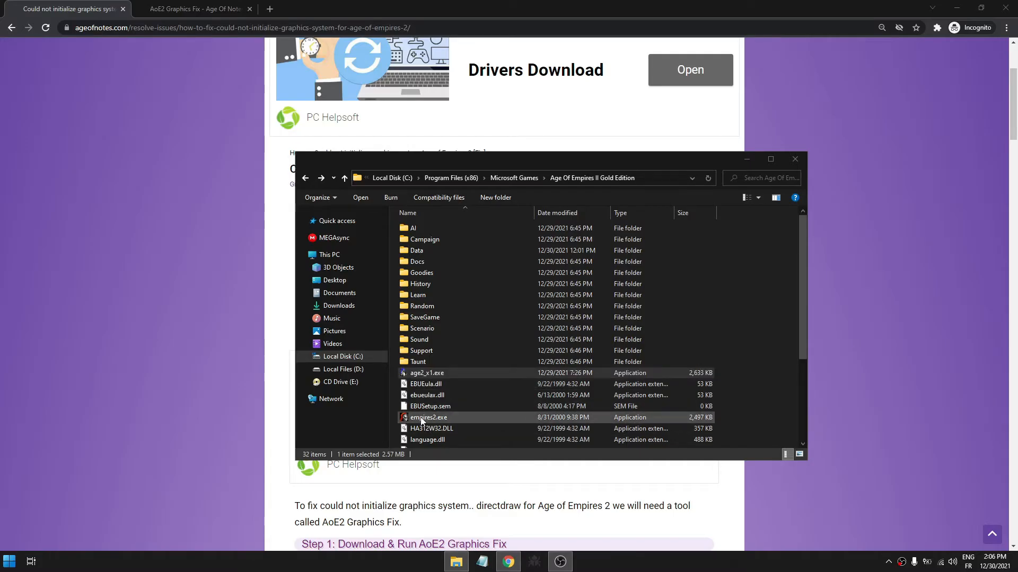
pyautogui.click(426, 372)
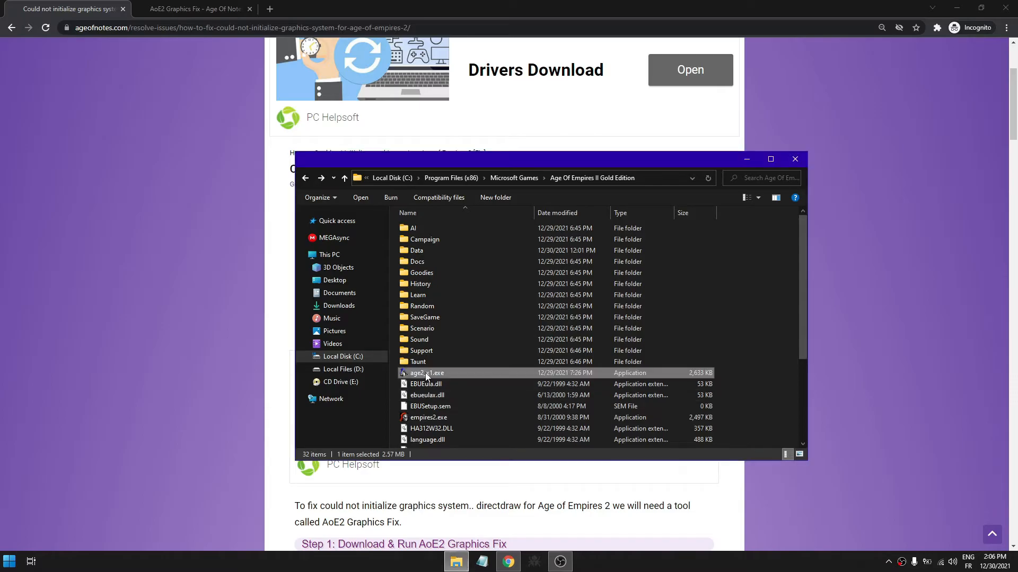
pyautogui.doubleClick(427, 373)
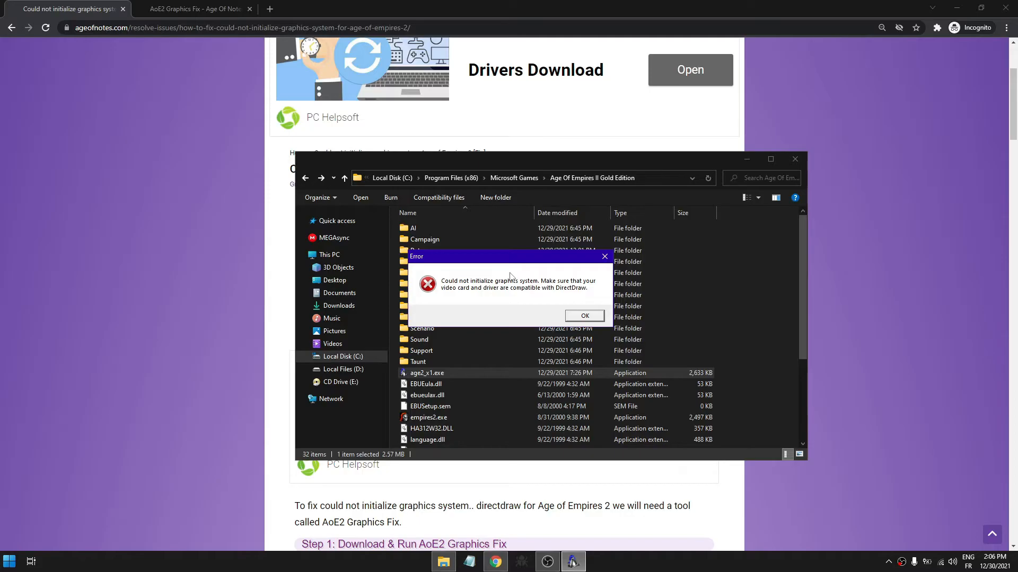
# Step: Dismiss the repeated error and scroll the Chrome article to 'Step 1: Download & Run AoE2 Graphics Fix'
pyautogui.click(547, 562)
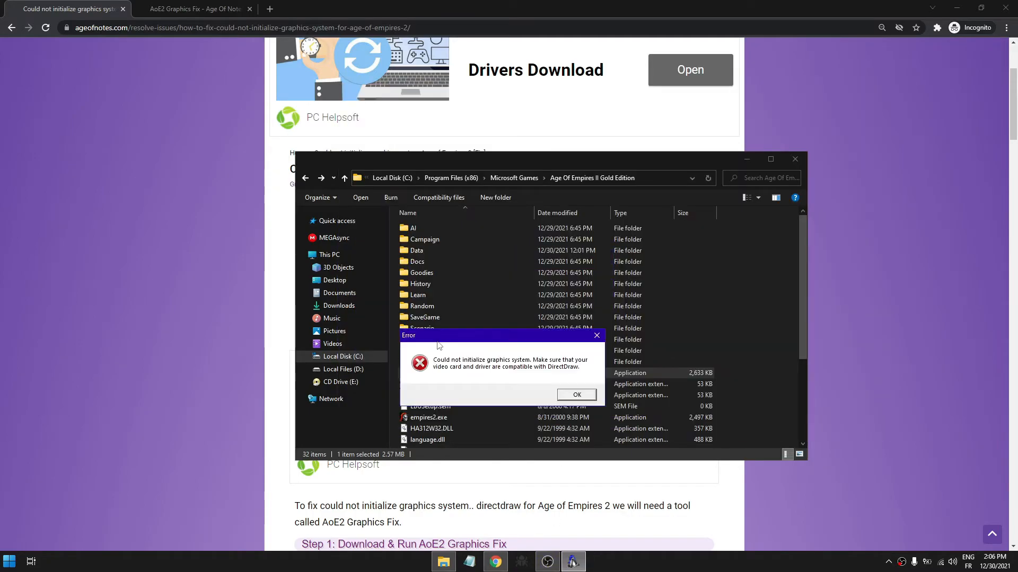
pyautogui.click(795, 159)
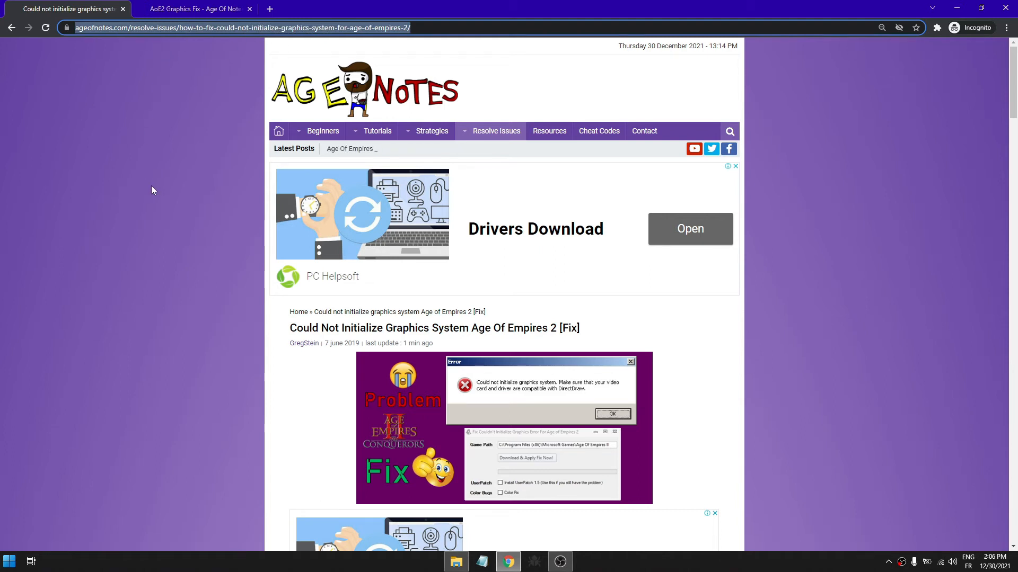
pyautogui.scroll(-3)
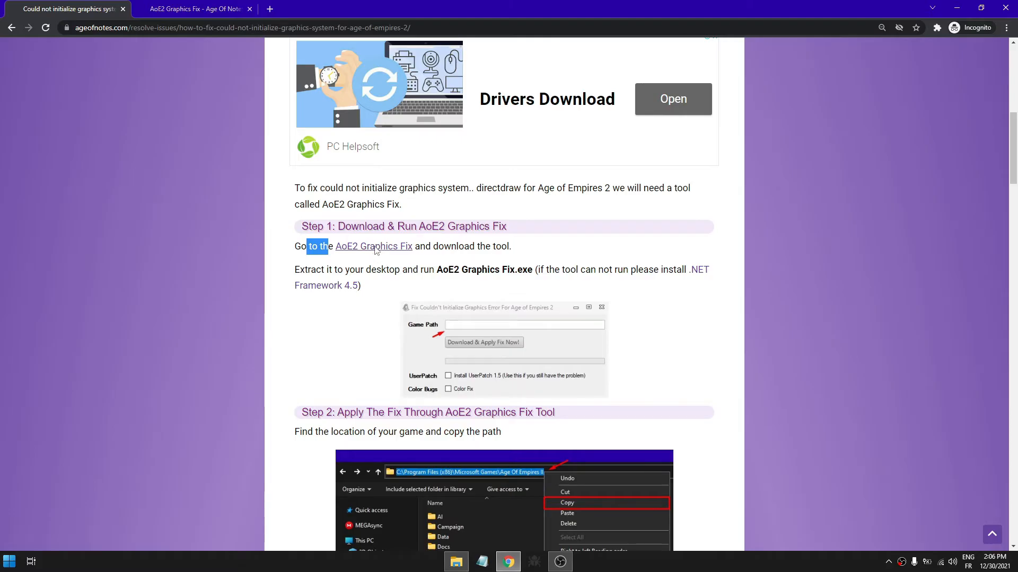
# Step: Follow the AoE2 Graphics Fix link and download AoE2-Graphics-Fix-v1.zip from its page
pyautogui.click(374, 246)
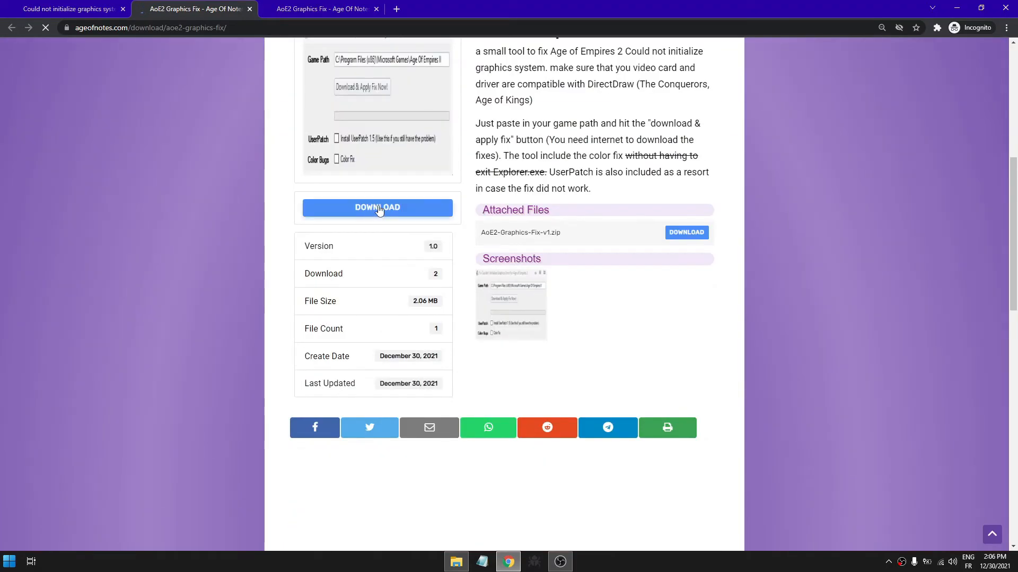
pyautogui.click(377, 208)
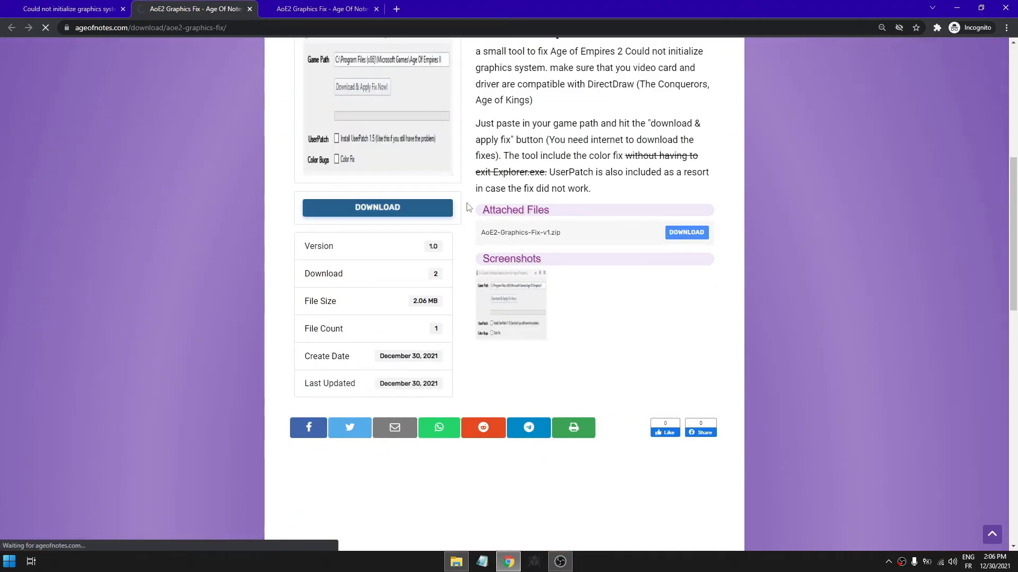
pyautogui.scroll(3)
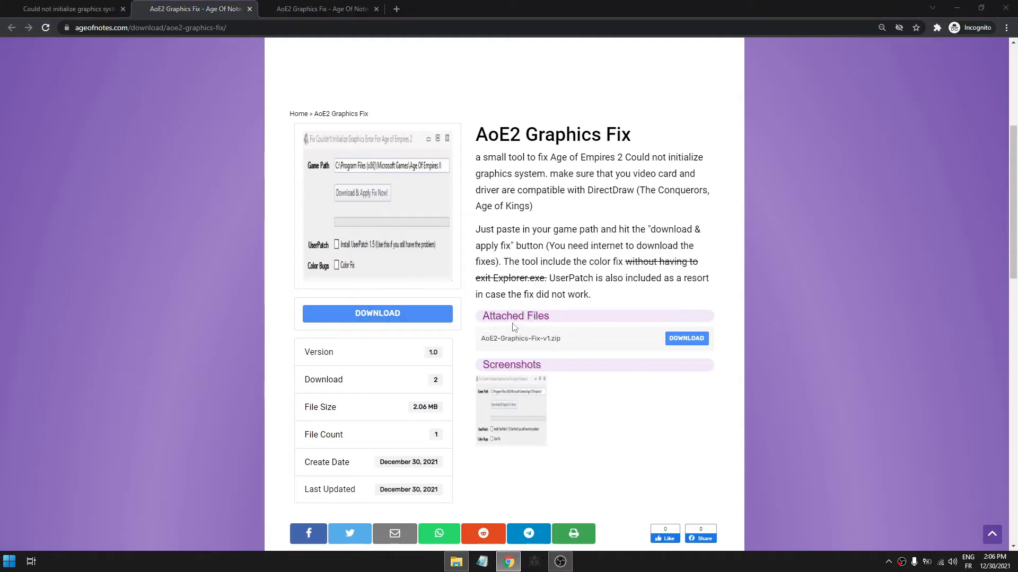
pyautogui.click(685, 338)
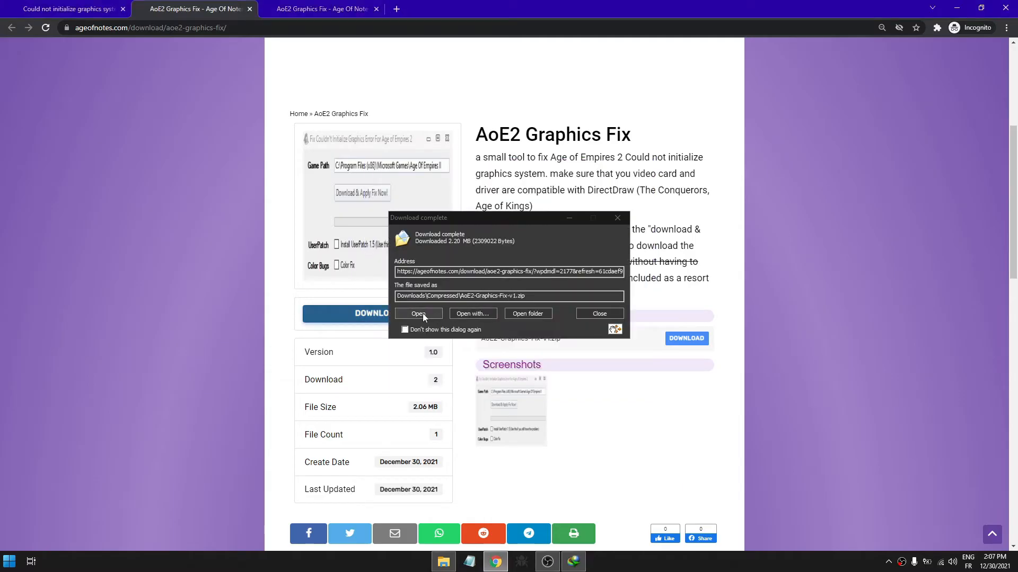
# Step: Open AoE2-Graphics-Fix-v1.zip in WinRAR and enter its AoE2 Graphics Fix folder
pyautogui.click(418, 313)
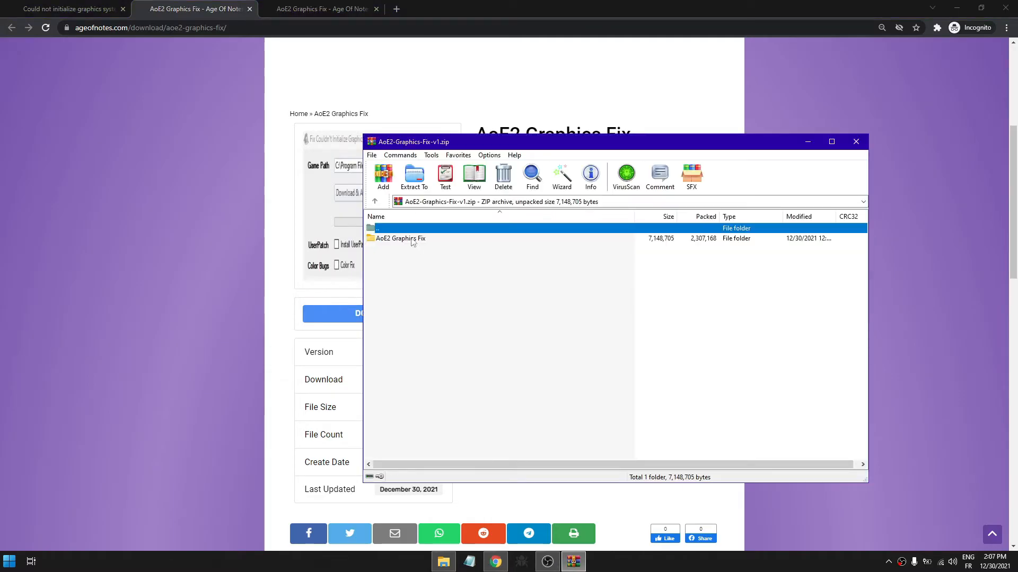
pyautogui.doubleClick(399, 238)
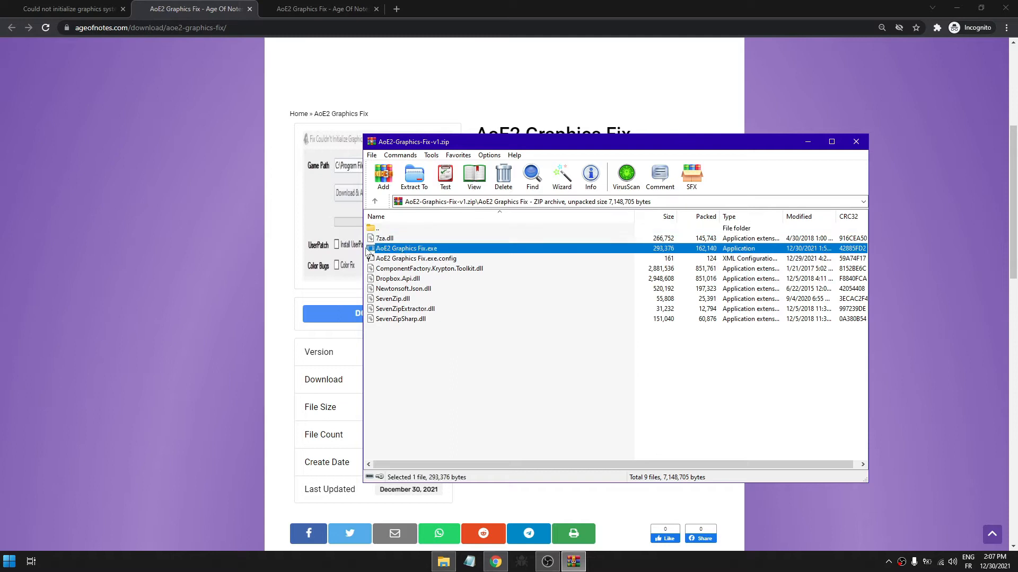
pyautogui.moveTo(413, 279)
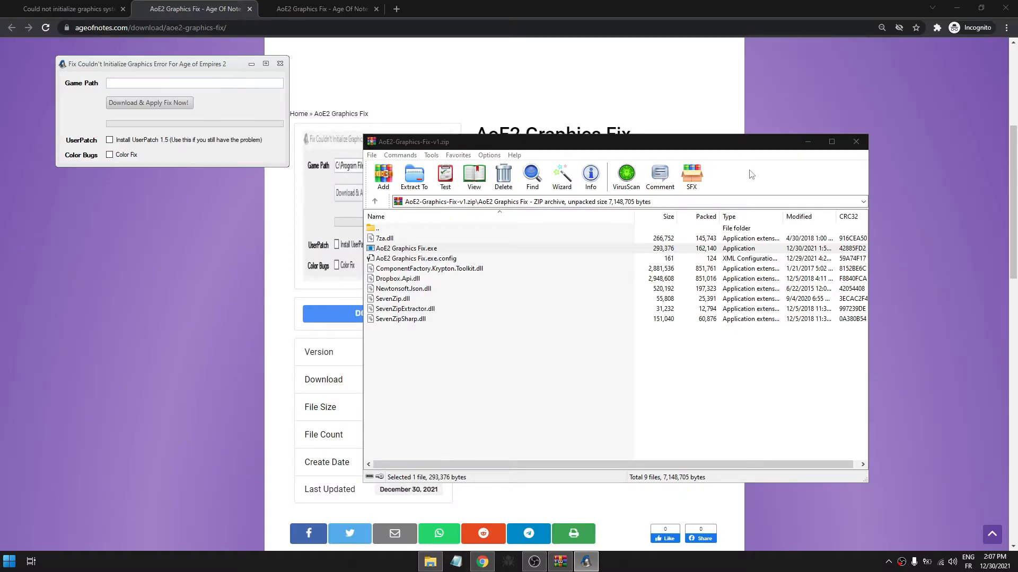
# Step: Paste the Age of Empires II Gold Edition folder path into the Game Path field
pyautogui.click(856, 142)
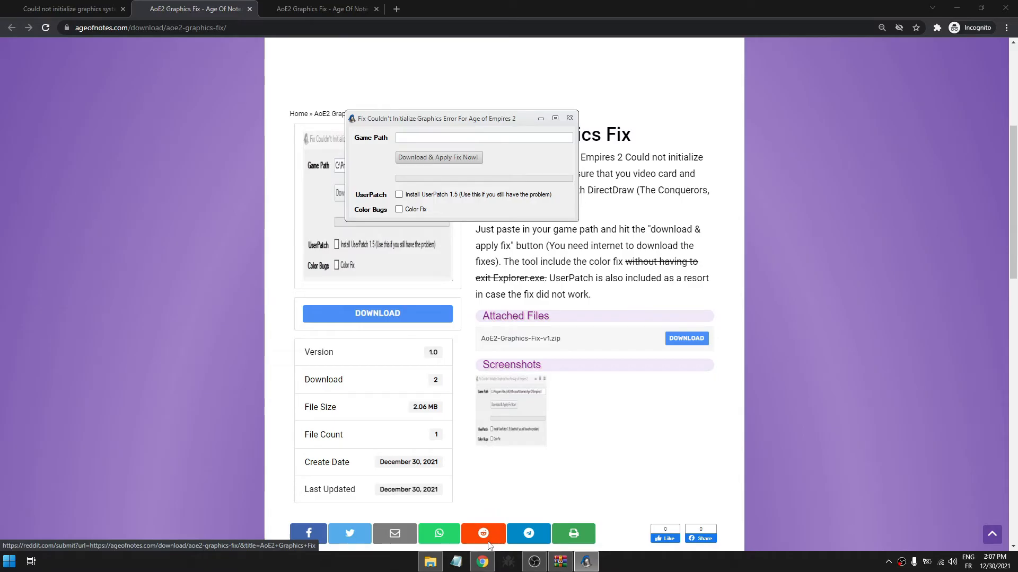
pyautogui.click(430, 561)
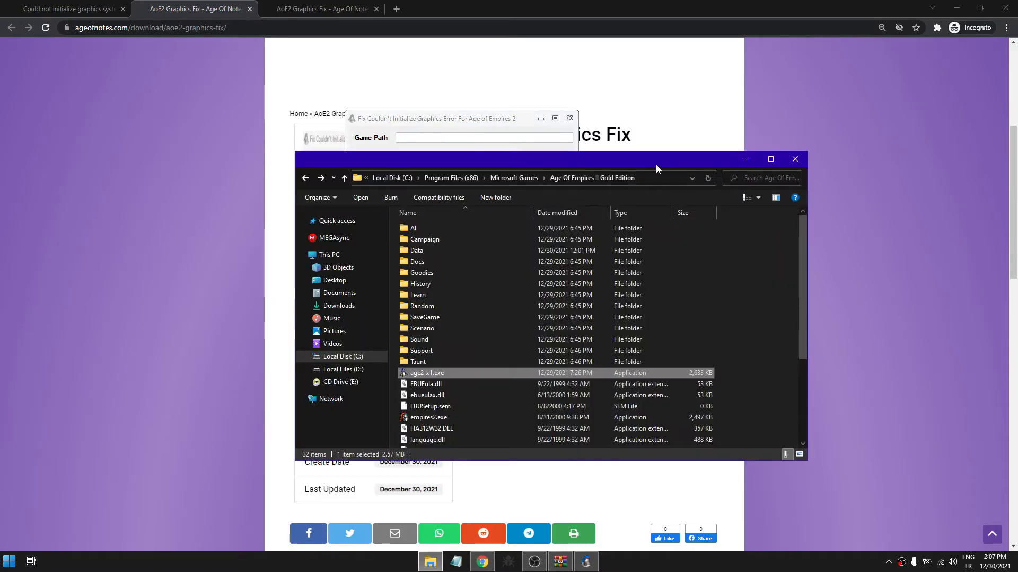
pyautogui.moveTo(662, 180)
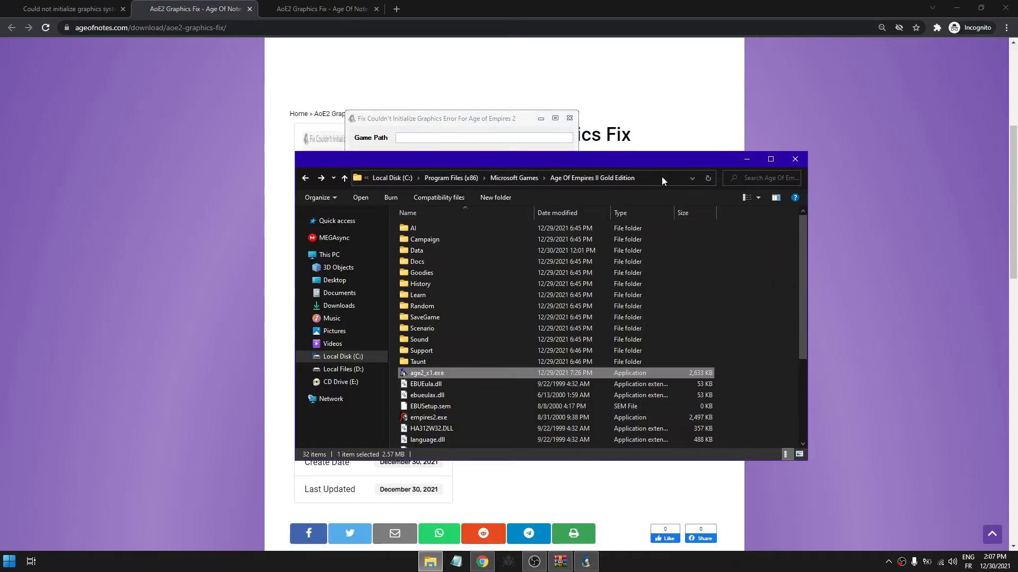
pyautogui.rightClick(465, 178)
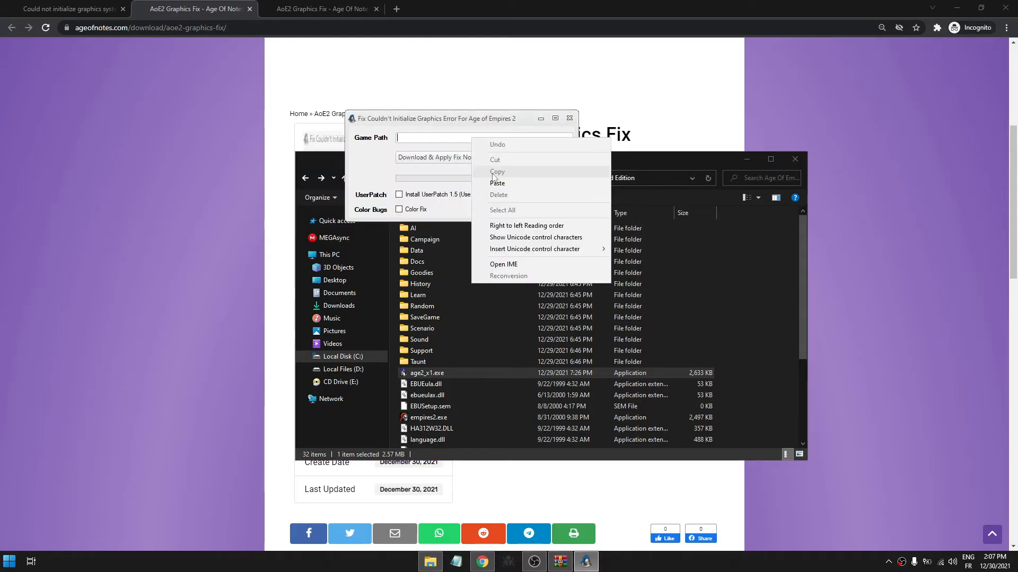
pyautogui.click(497, 183)
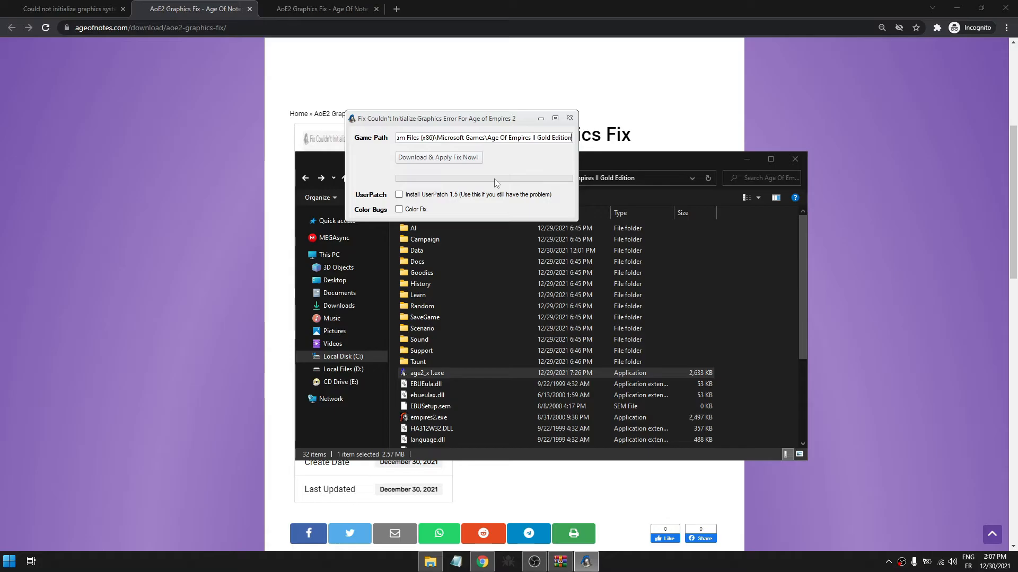
pyautogui.moveTo(663, 168)
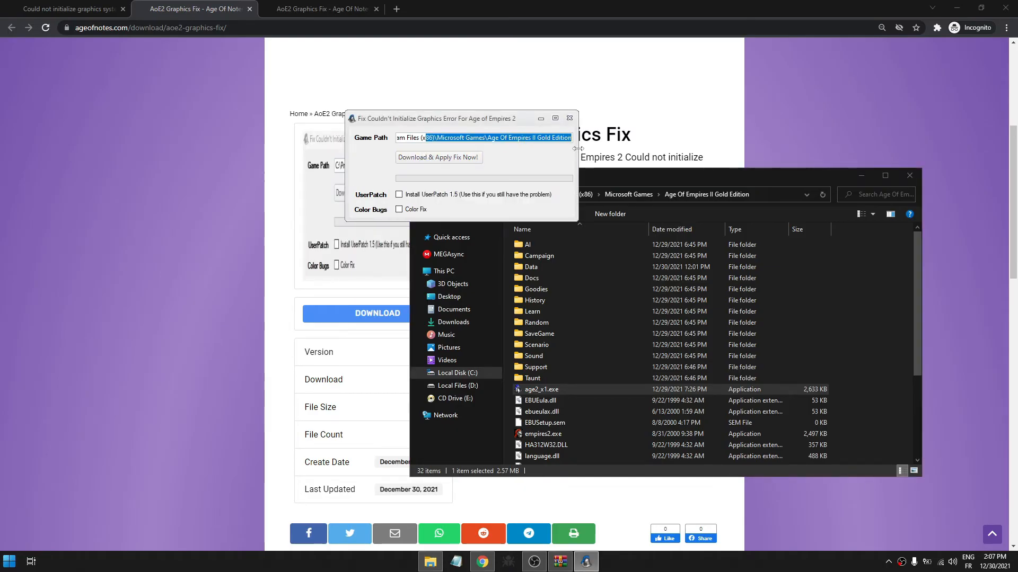
pyautogui.moveTo(439, 157)
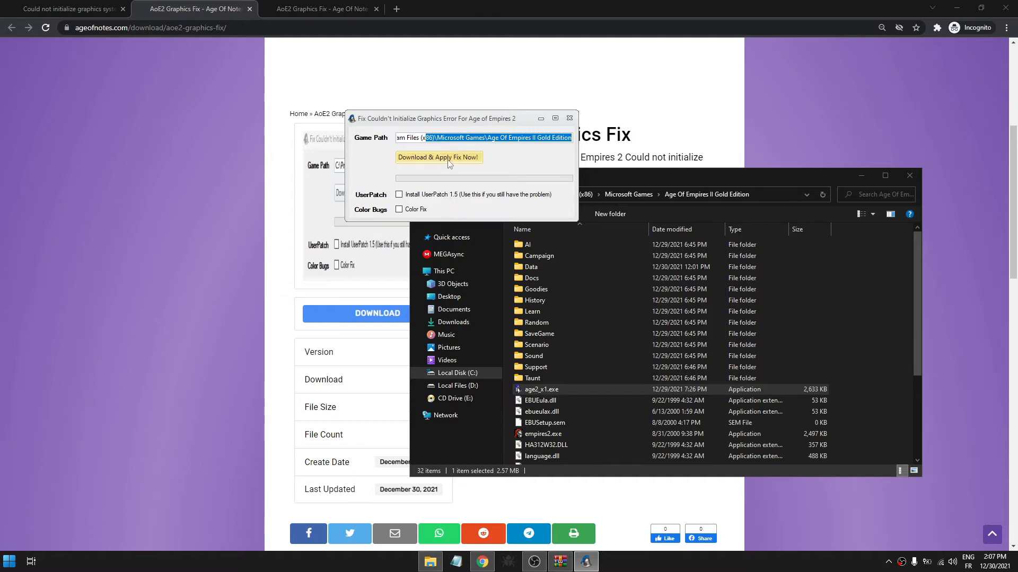
pyautogui.moveTo(411, 200)
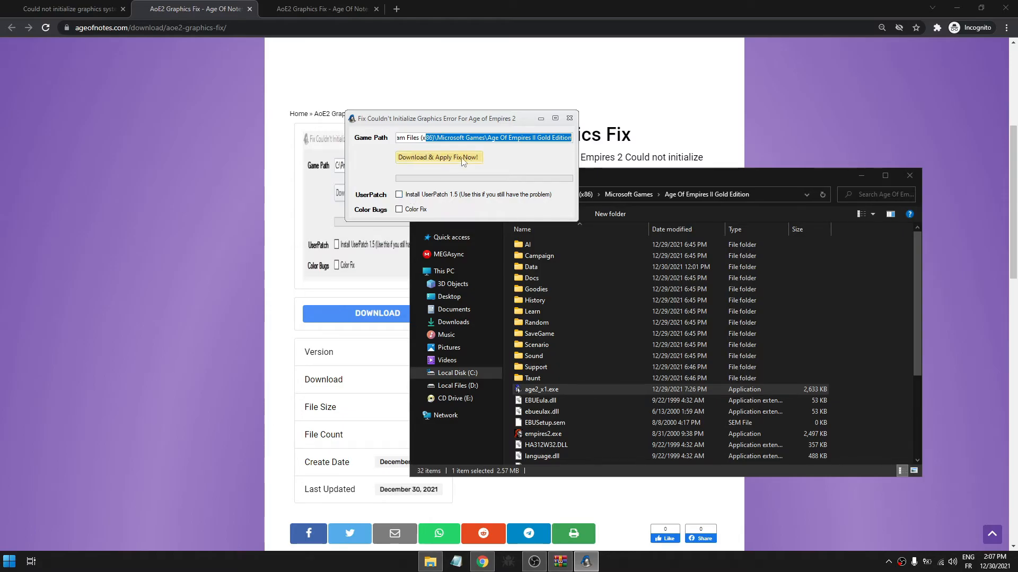
pyautogui.moveTo(423, 196)
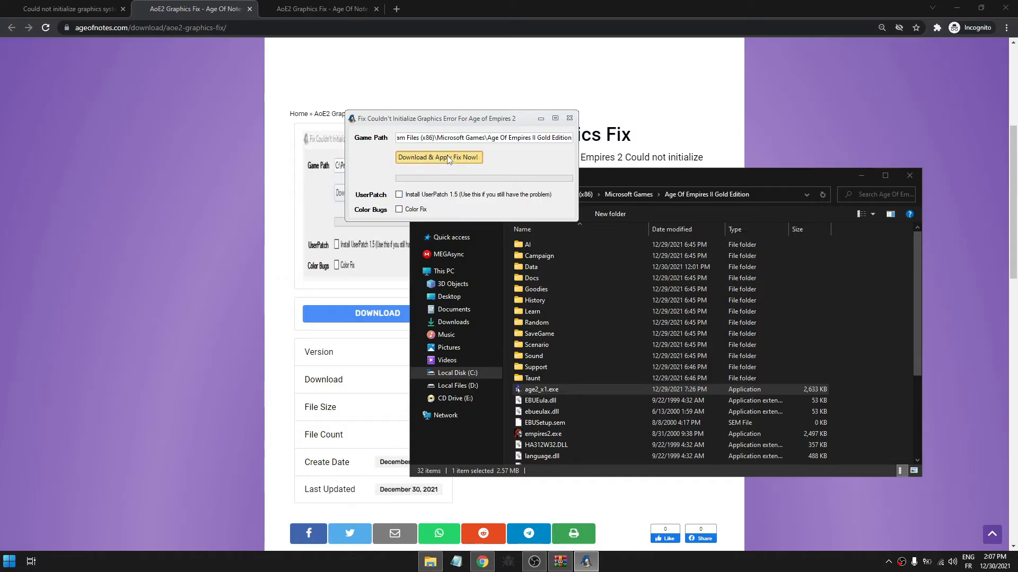
# Step: Run 'Download & Apply Fix Now!' and wait for Success
pyautogui.click(439, 157)
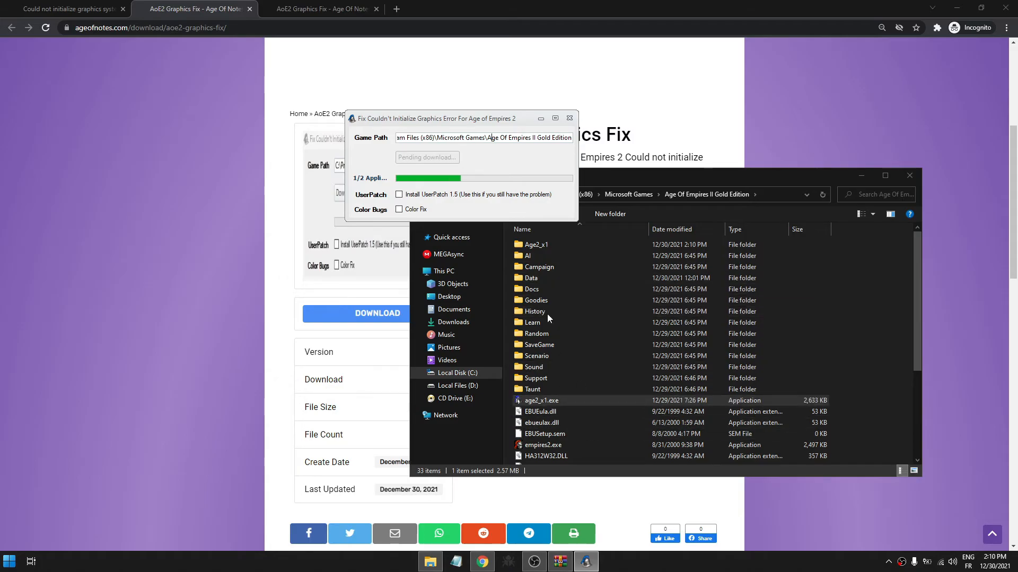
pyautogui.click(536, 334)
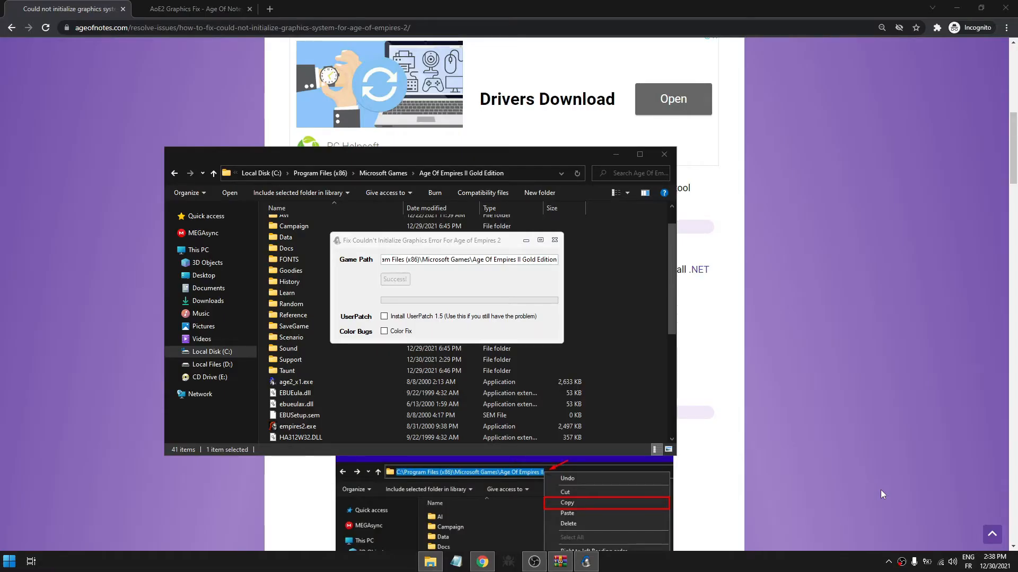
pyautogui.moveTo(384, 316)
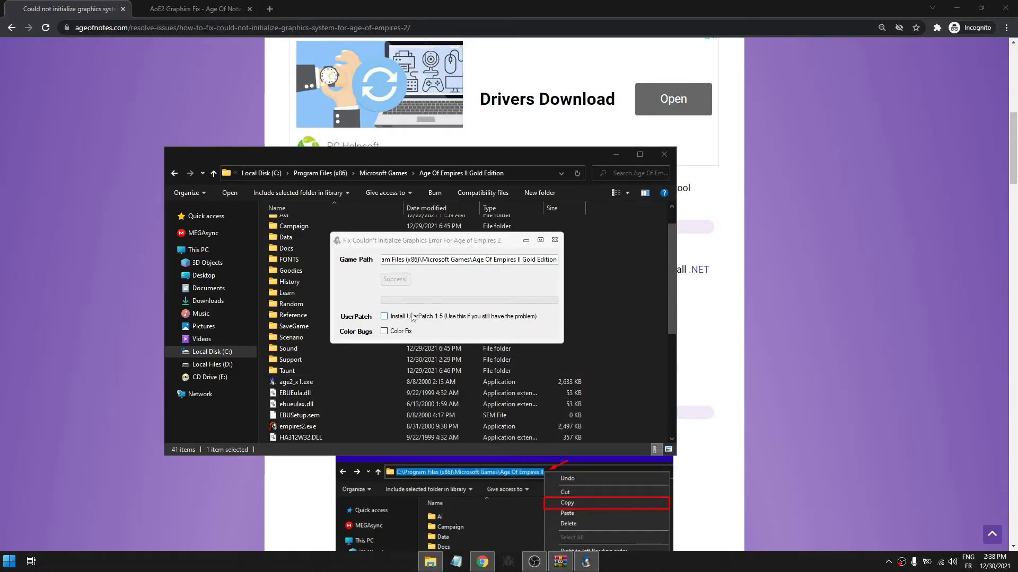
# Step: Choose the Widescreen command bar and enable Shift group appending in Optional
pyautogui.click(384, 316)
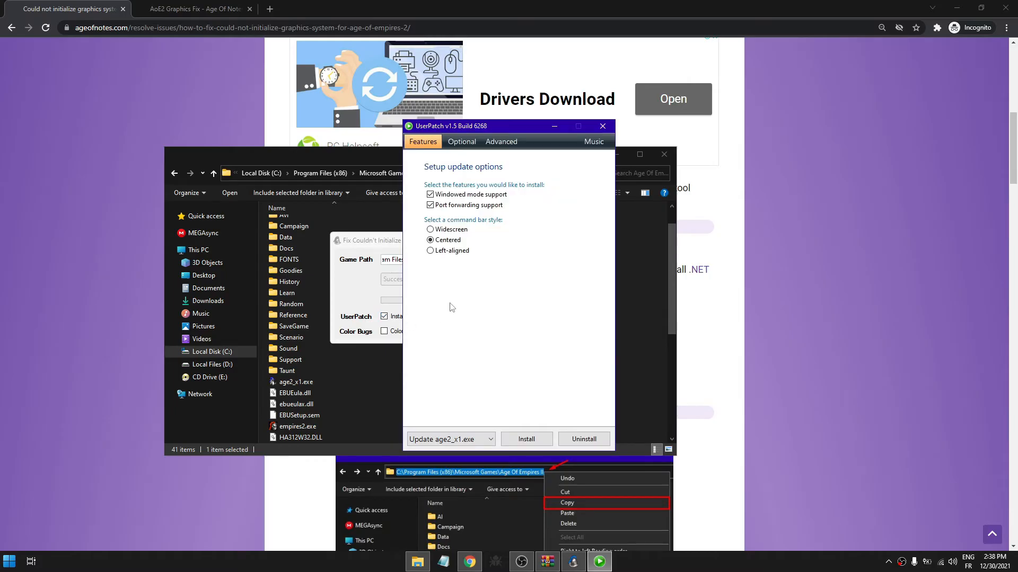
pyautogui.moveTo(519, 377)
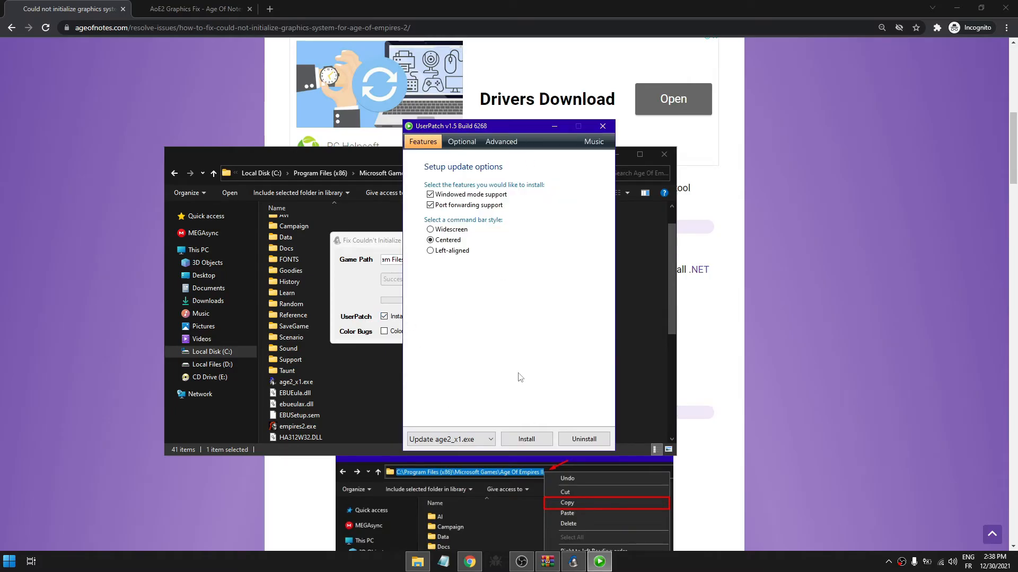
pyautogui.click(430, 229)
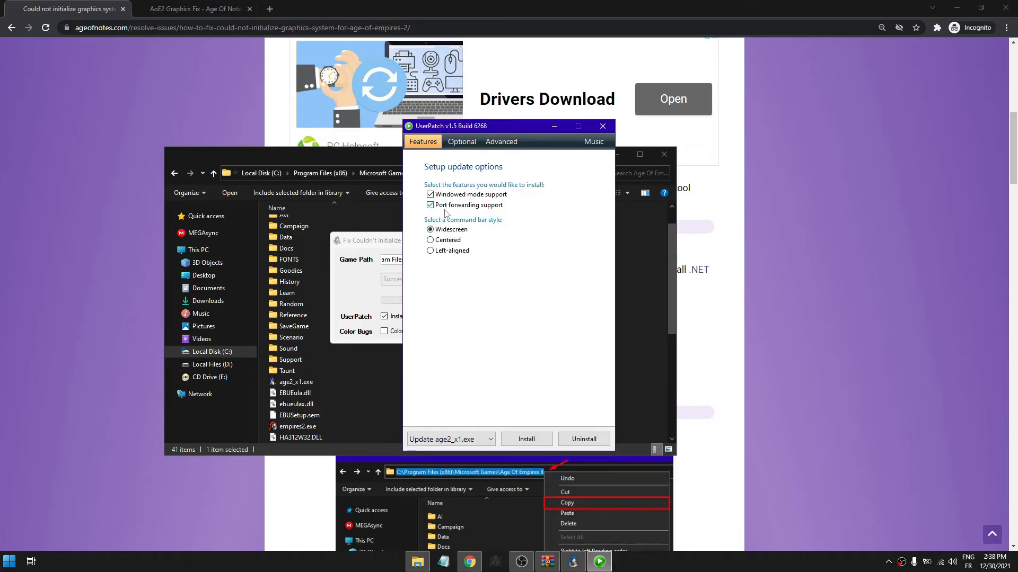
pyautogui.moveTo(488, 211)
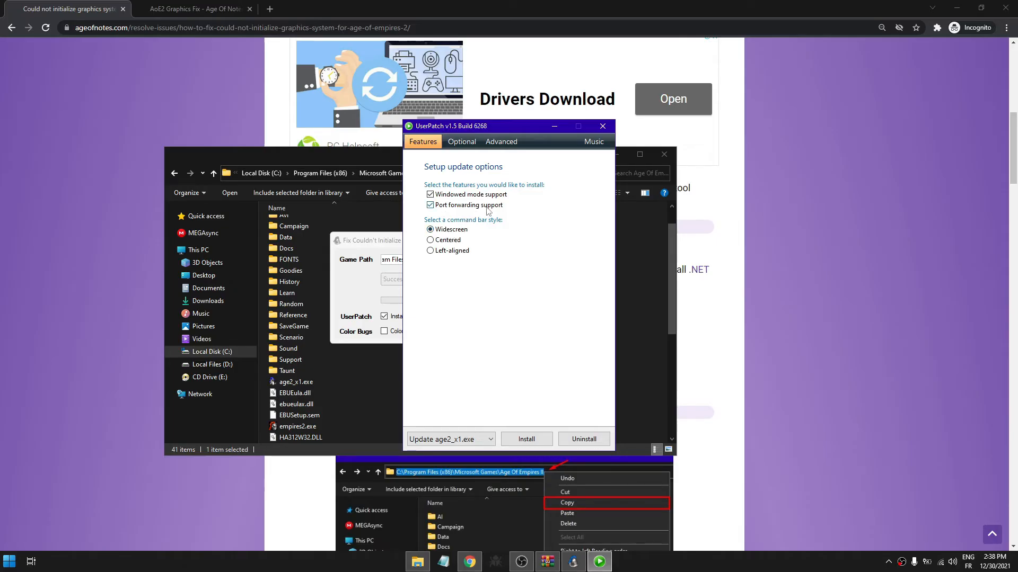
pyautogui.click(462, 141)
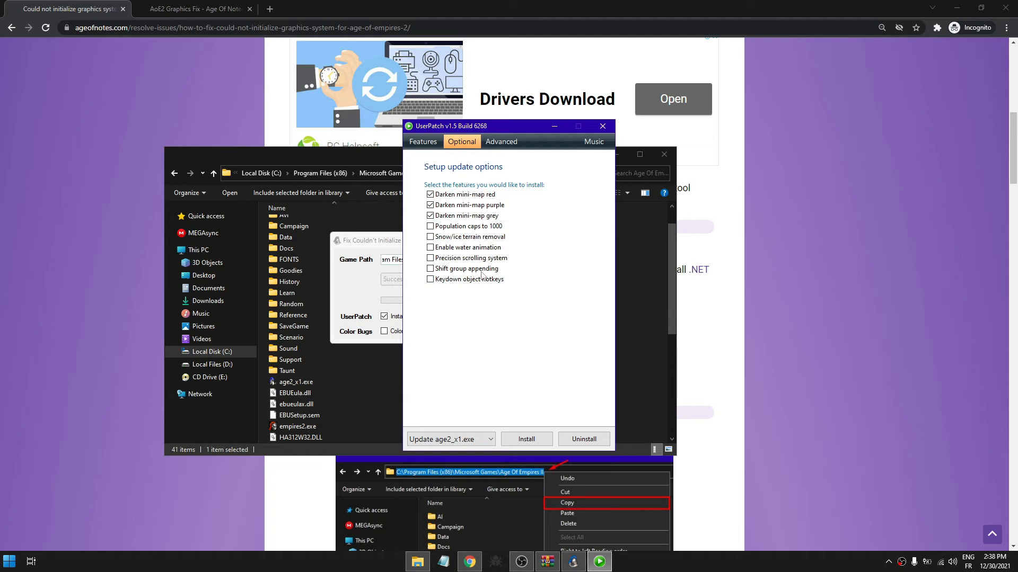
pyautogui.click(430, 269)
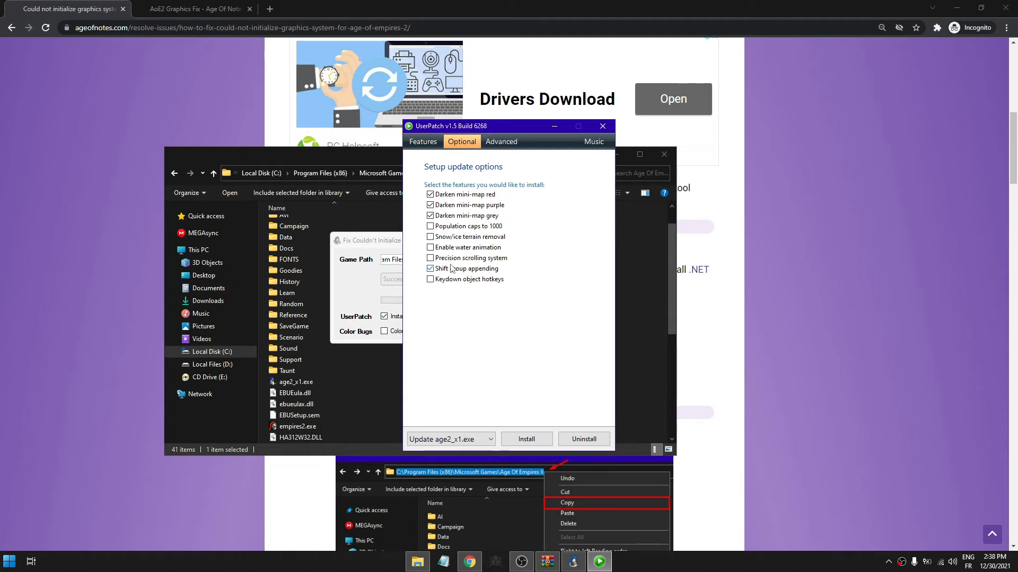
pyautogui.click(423, 141)
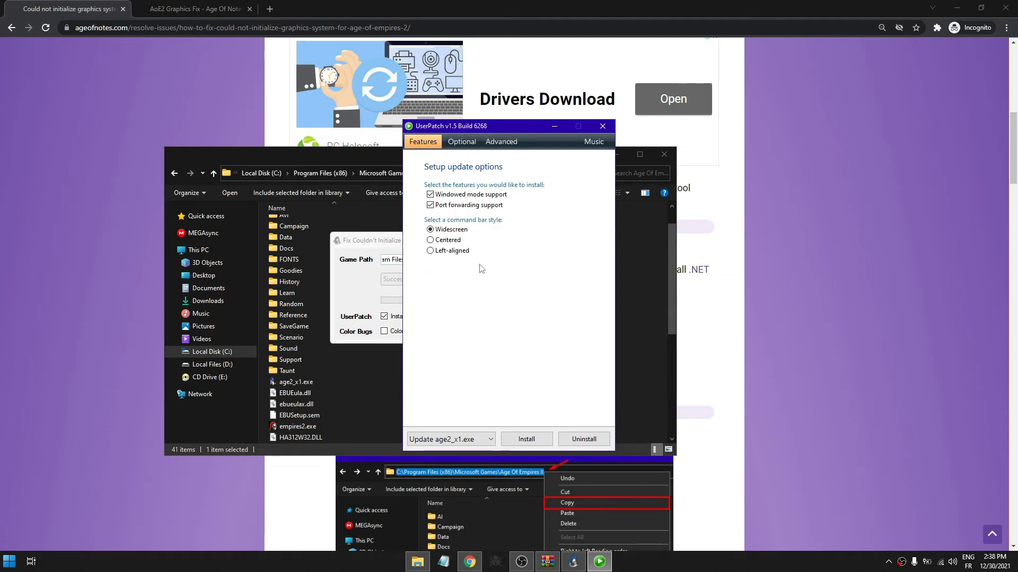
# Step: Install the UserPatch update, acknowledge the success message, and close the installer
pyautogui.click(526, 439)
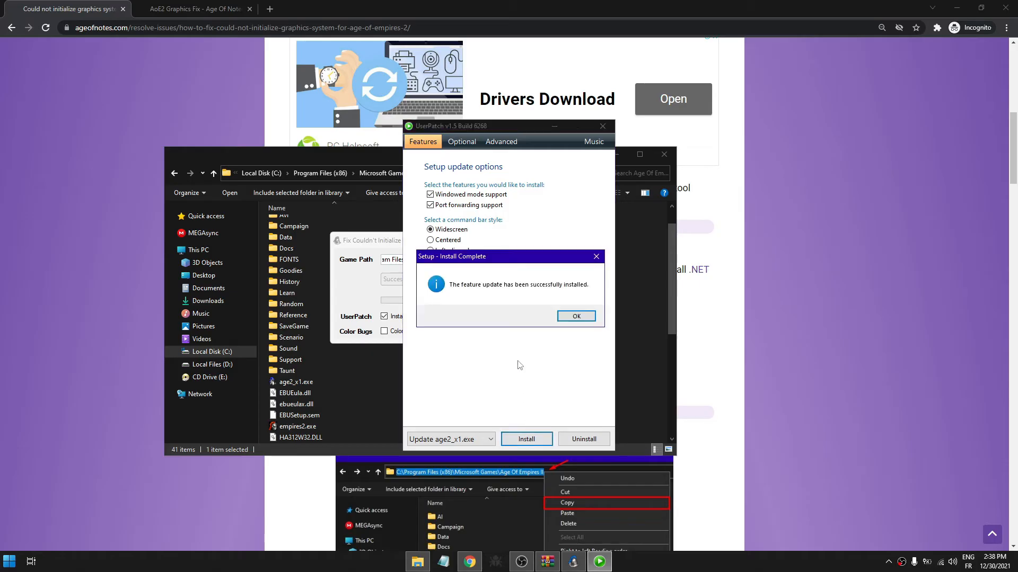
pyautogui.click(575, 316)
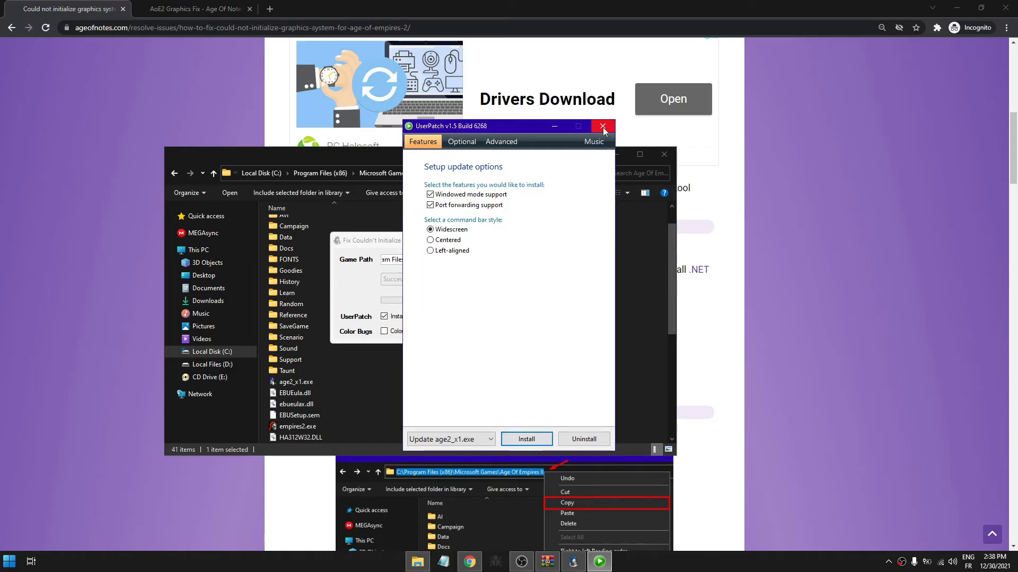
pyautogui.click(602, 127)
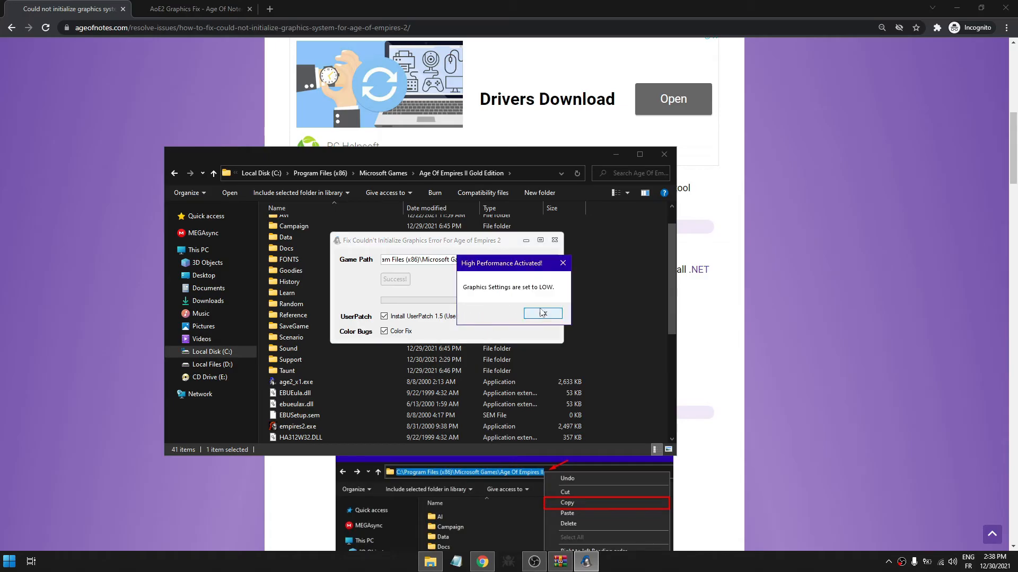
# Step: Confirm the High Performance Activated message after the colour fix
pyautogui.click(543, 315)
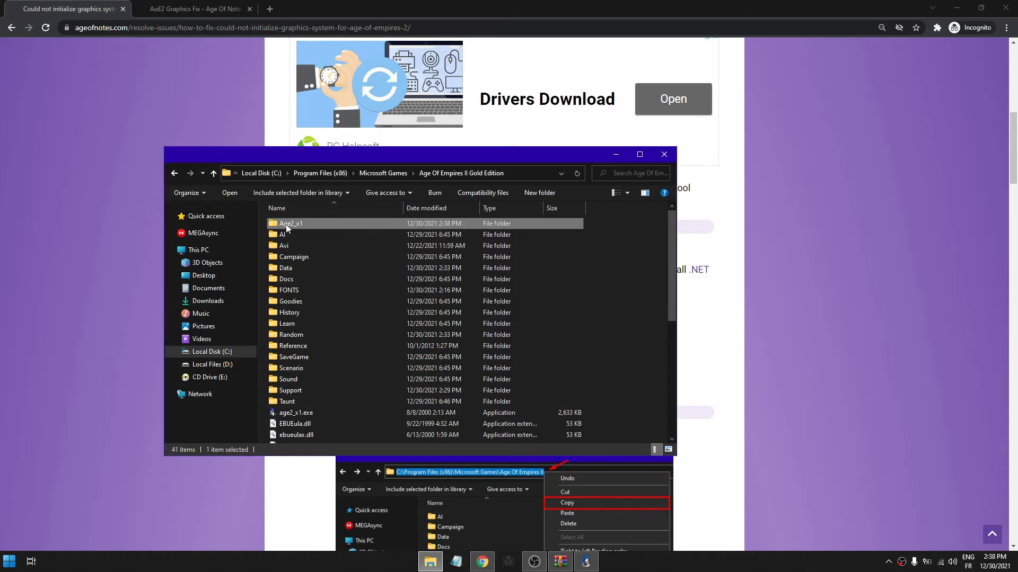
# Step: Open the Age2_x1 folder and run age2_x1.exe
pyautogui.doubleClick(291, 223)
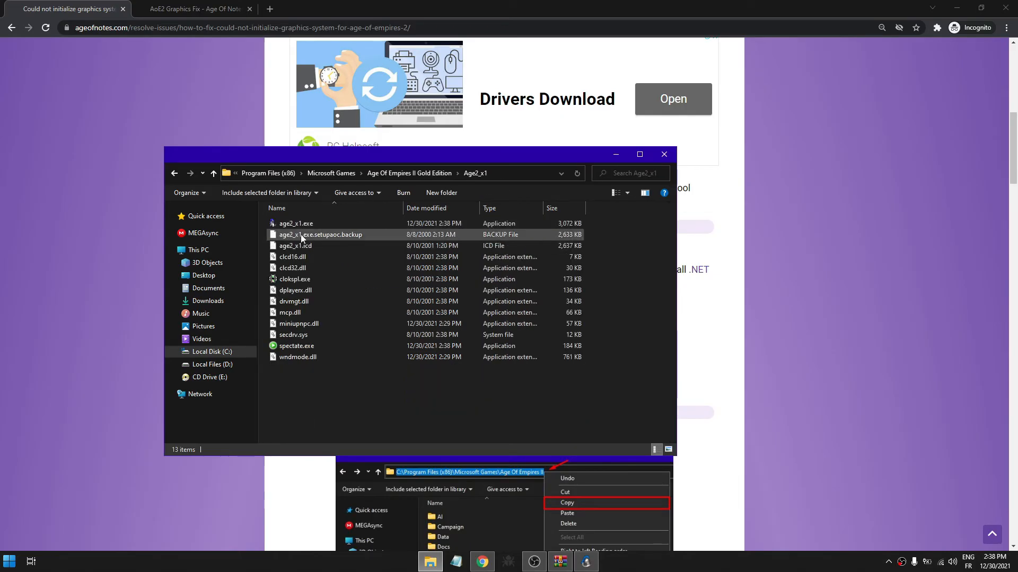
pyautogui.moveTo(295, 223)
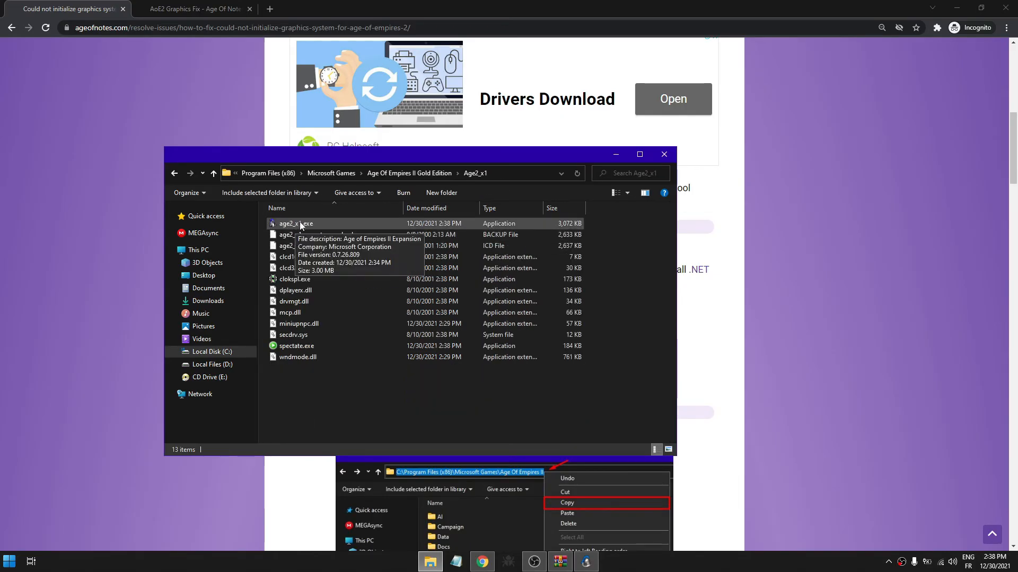
pyautogui.doubleClick(296, 223)
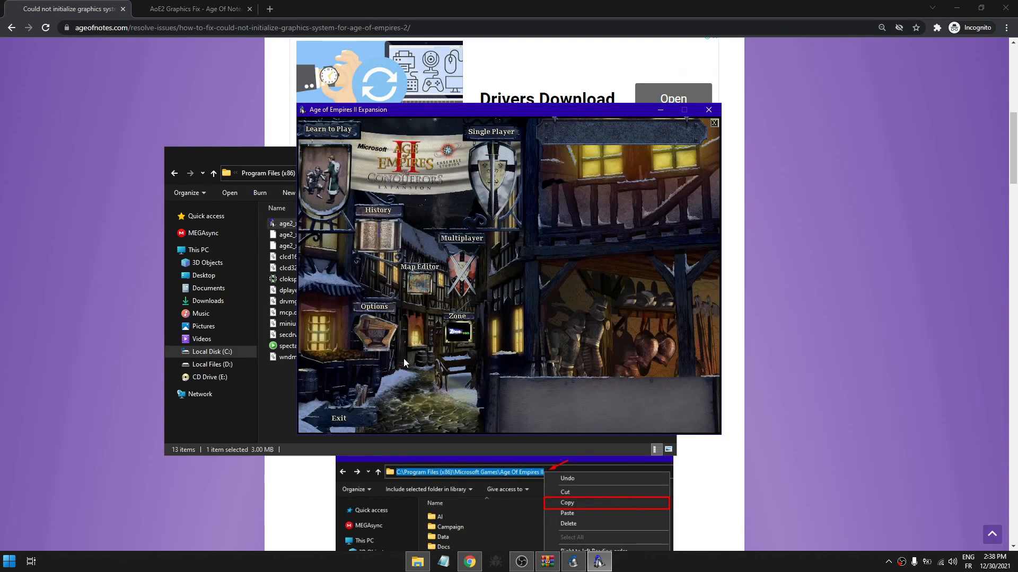
# Step: Create the single-player profile 'GregSt' and start a standard random map game
pyautogui.click(491, 132)
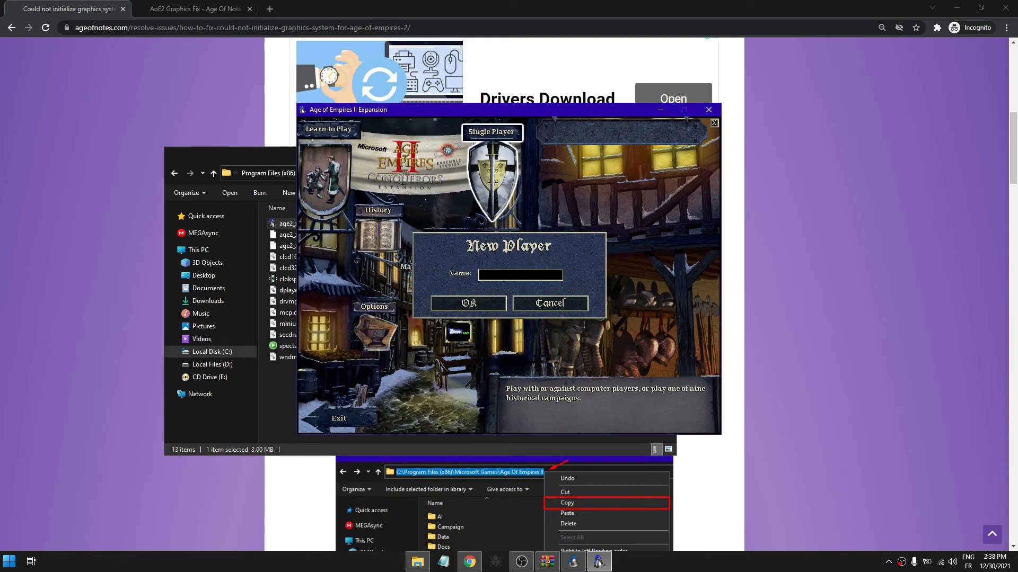
pyautogui.write('GregSt')
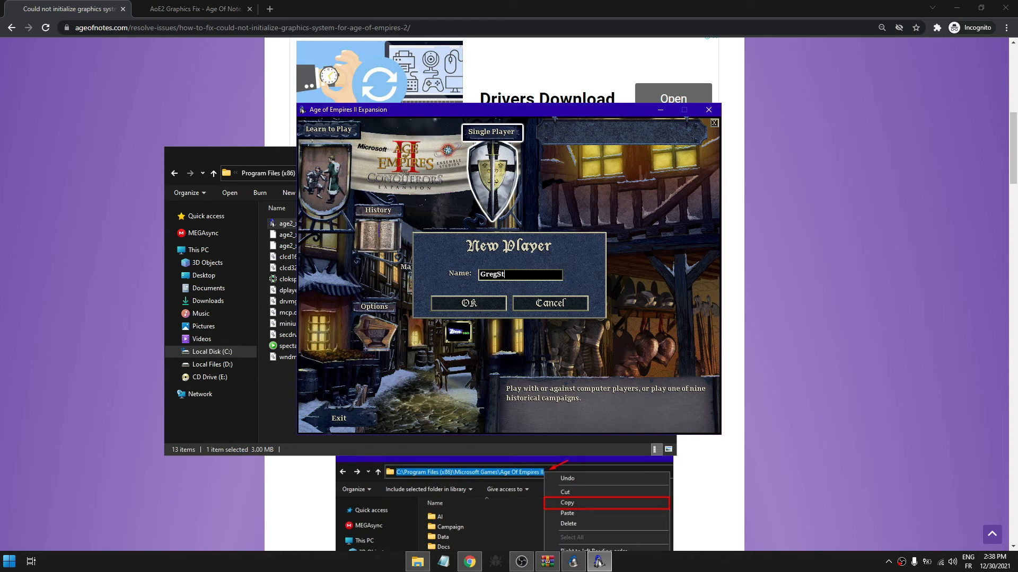
pyautogui.click(468, 303)
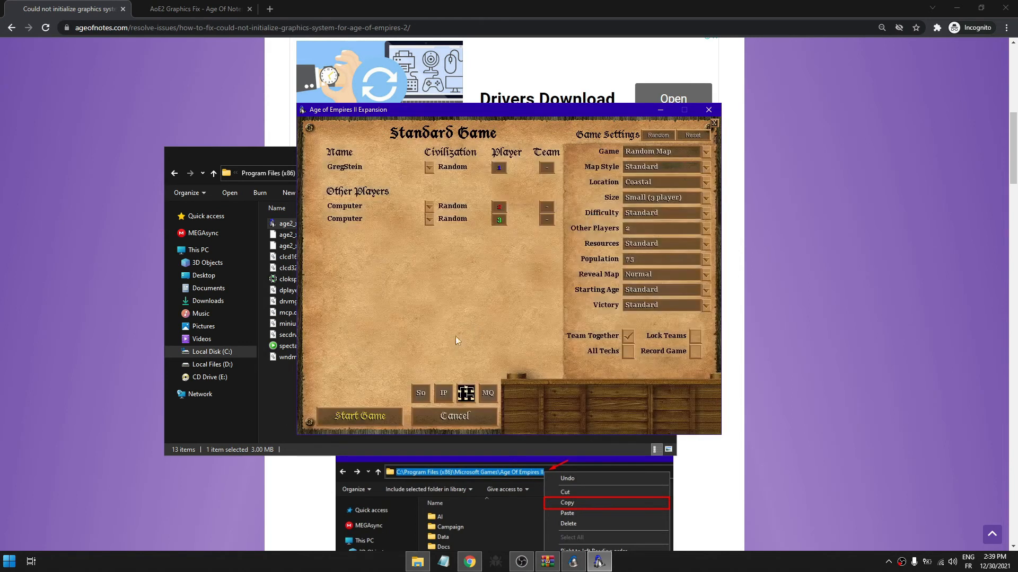
pyautogui.moveTo(372, 415)
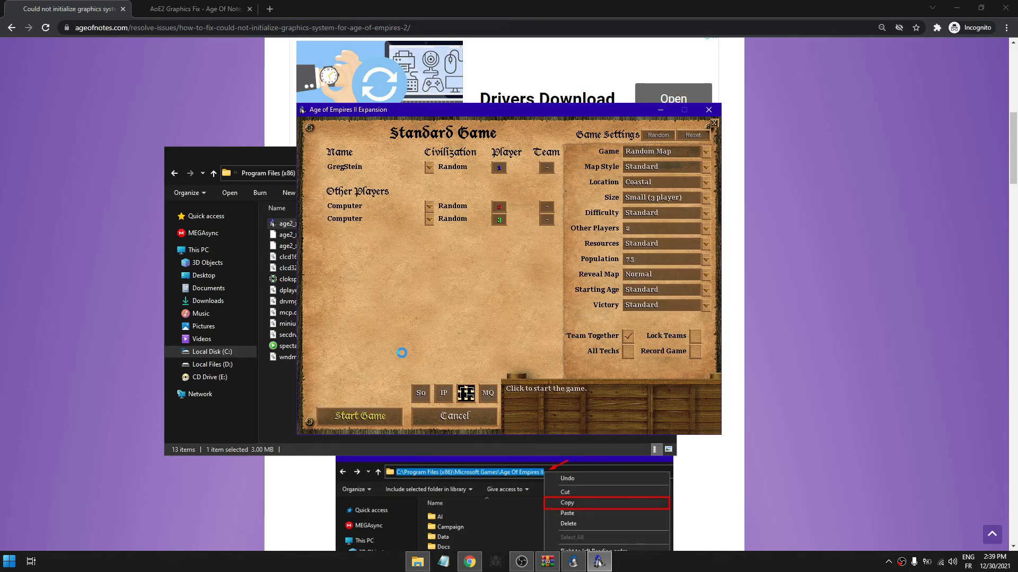
pyautogui.click(359, 416)
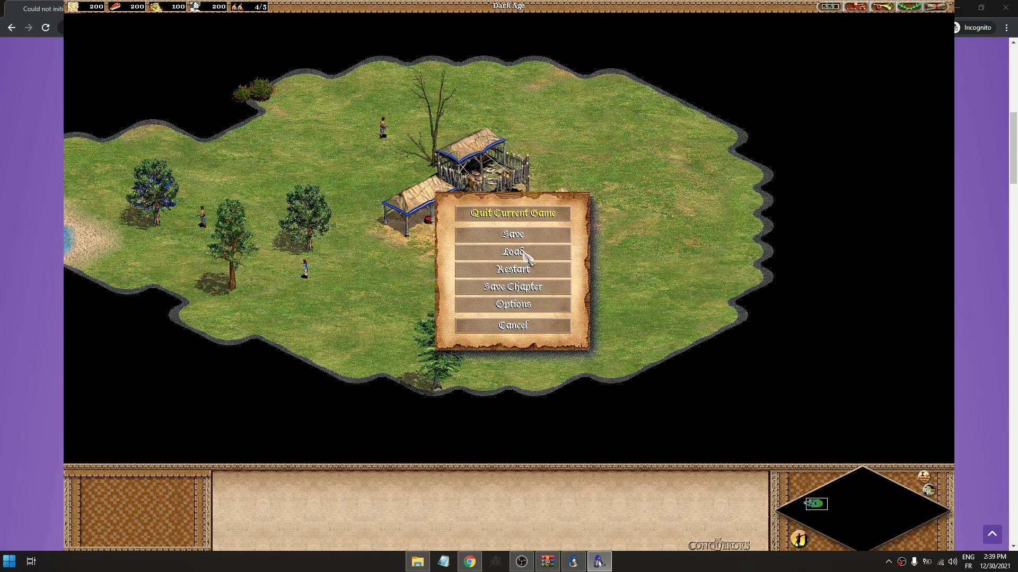
pyautogui.moveTo(512, 304)
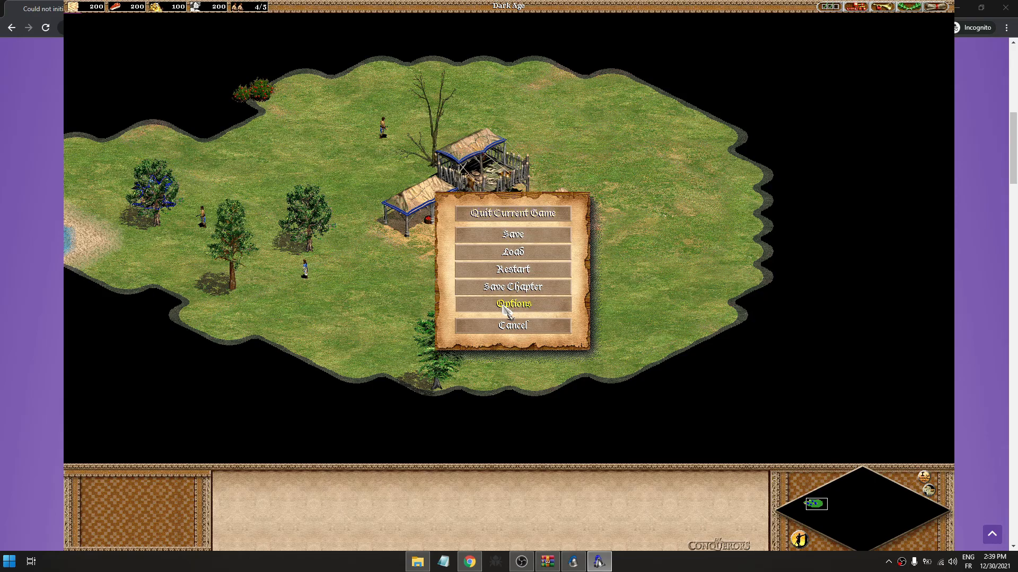
# Step: Set the screen size to 1920x1080 in the in-game Options
pyautogui.click(512, 325)
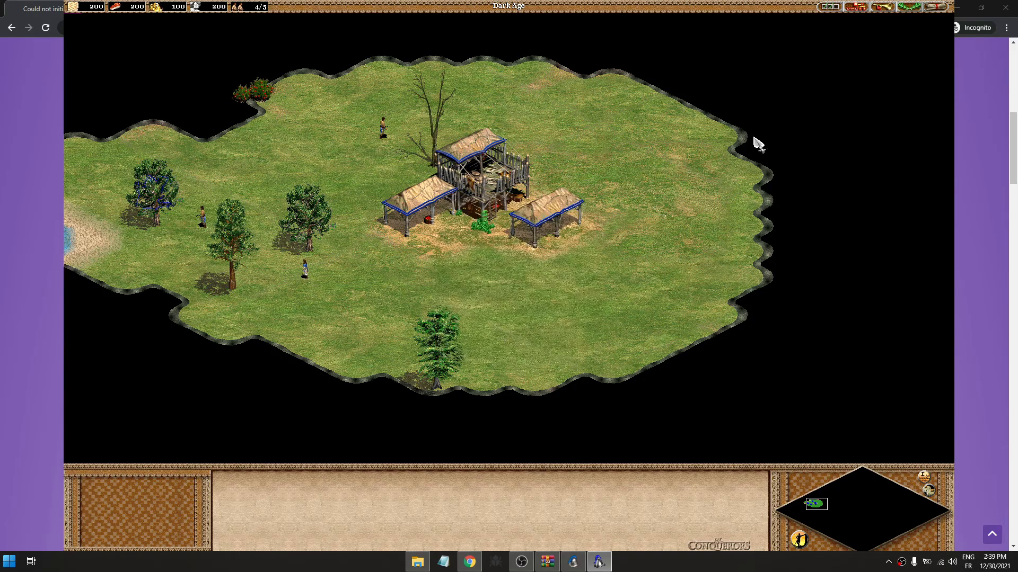
pyautogui.moveTo(934, 7)
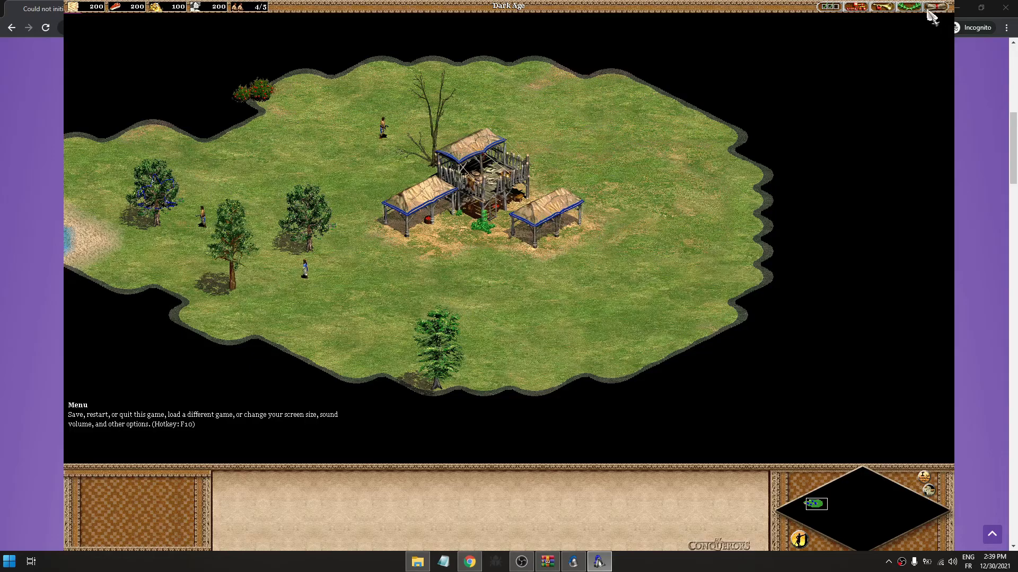
pyautogui.click(935, 6)
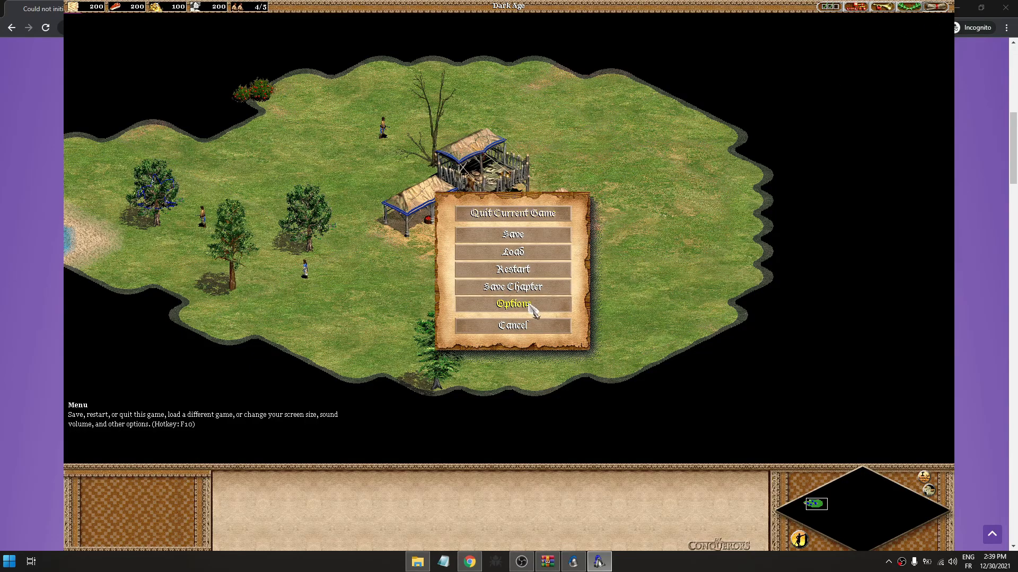
pyautogui.click(512, 304)
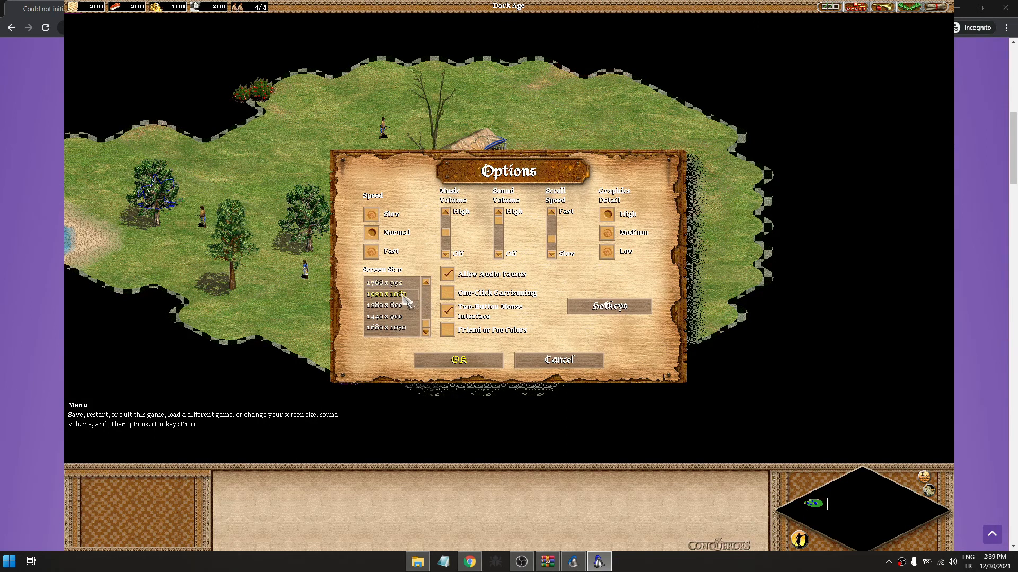
pyautogui.click(457, 360)
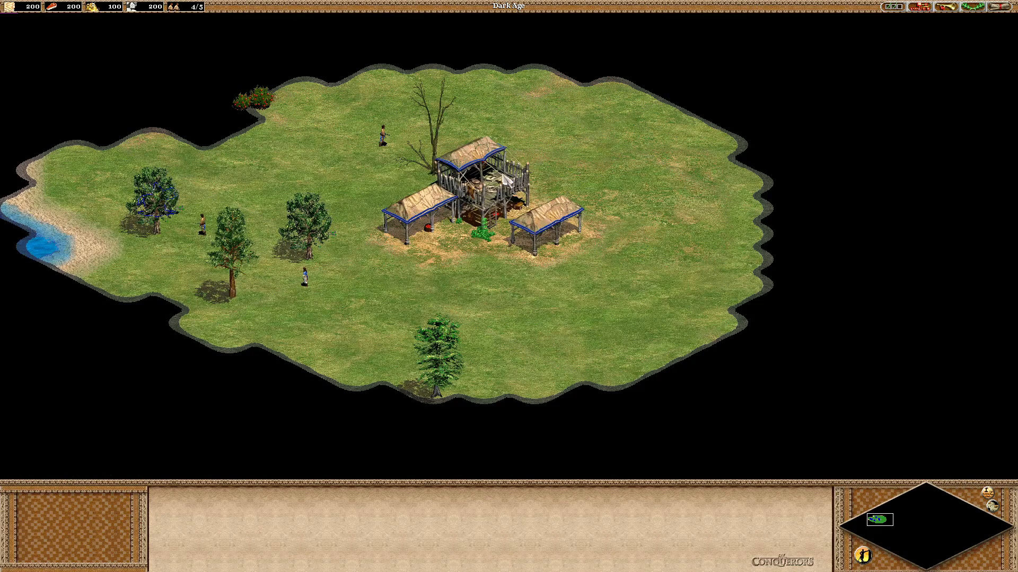
# Step: Quit the match and exit the game from the Achievements screen to the Age2_x1 folder
pyautogui.click(209, 199)
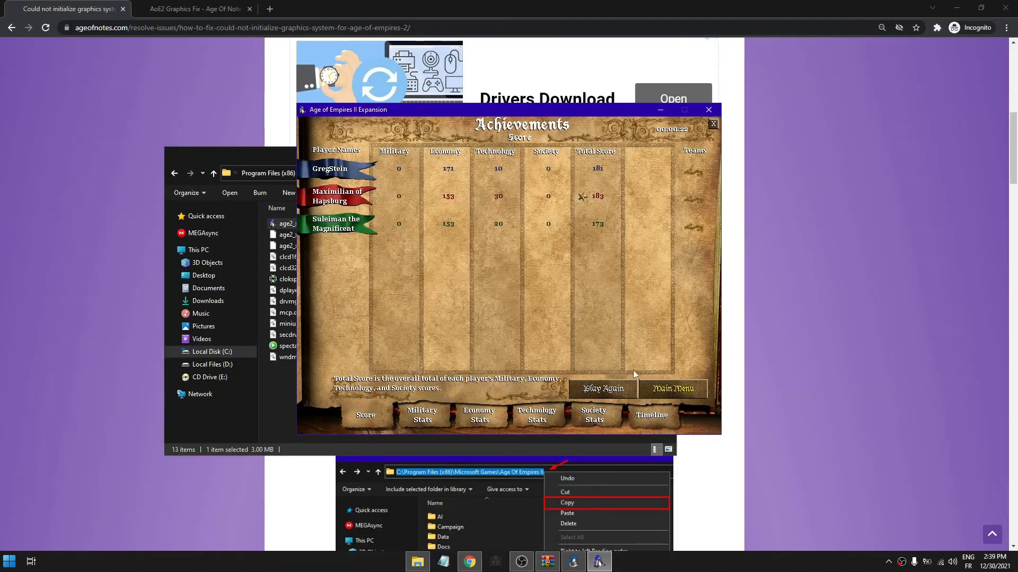
pyautogui.click(708, 109)
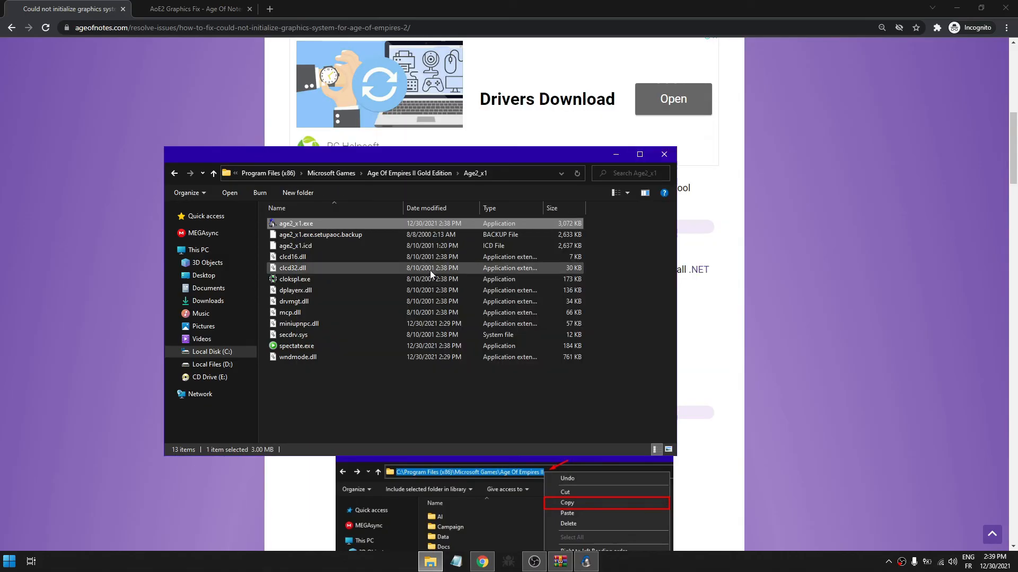